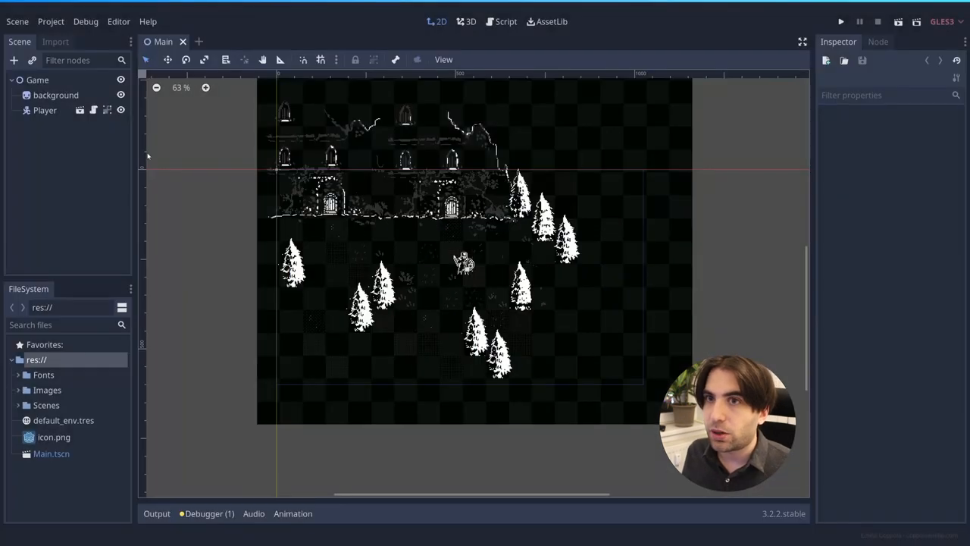
- Move the Player node slightly to the left in the Main scene viewport
{"action": "left_click", "coordinate": [44, 110]}
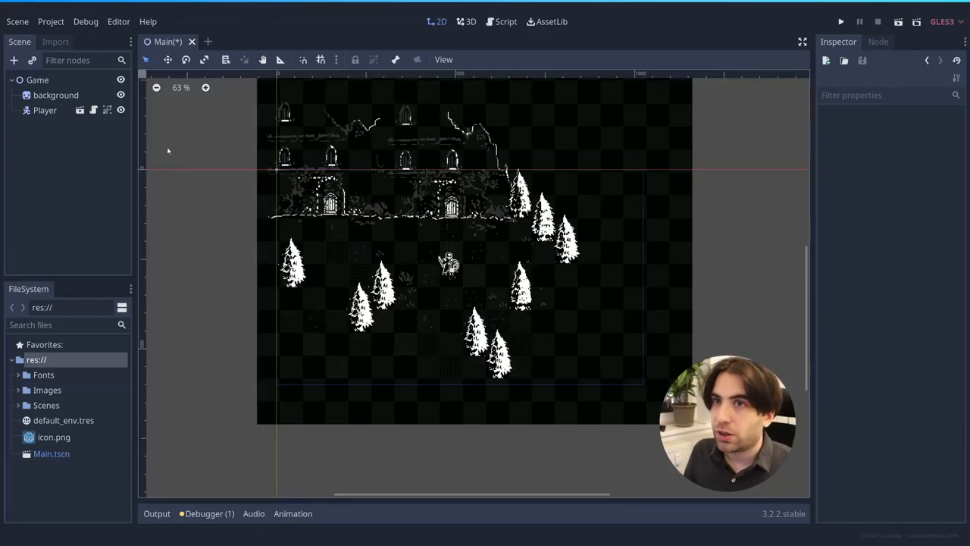
- Add an 'interact' action bound to the E key in Project Settings' Input Map
{"action": "left_click", "coordinate": [50, 21]}
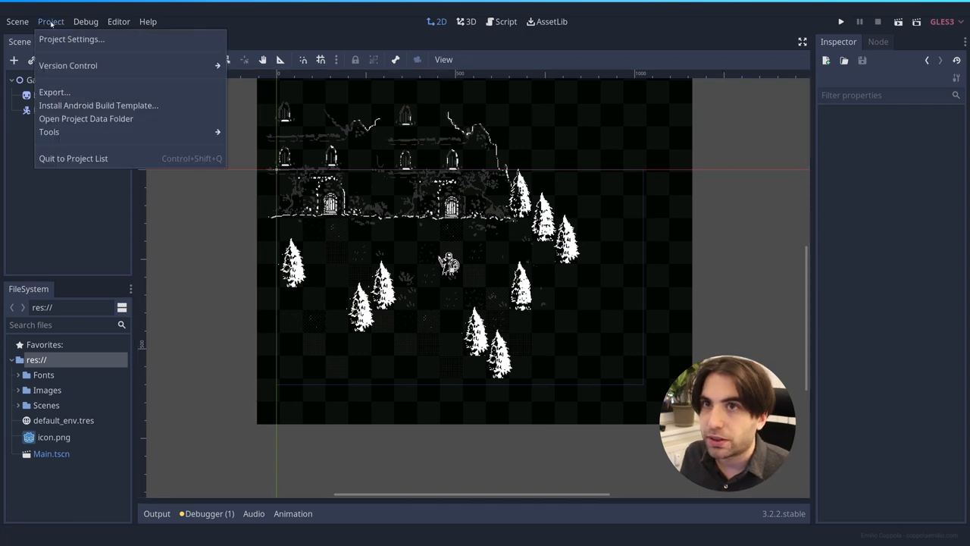
{"action": "left_click", "coordinate": [71, 39]}
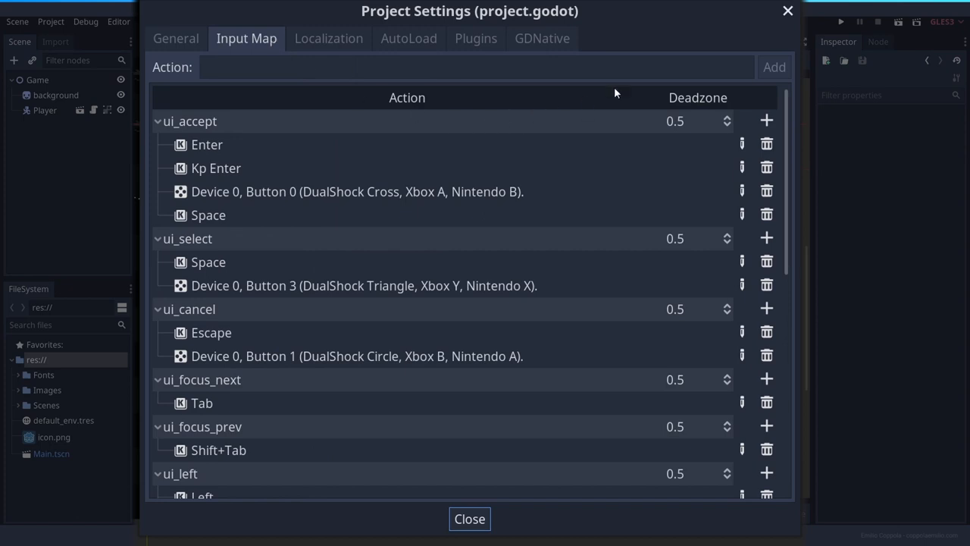
{"action": "type", "text": "in"}
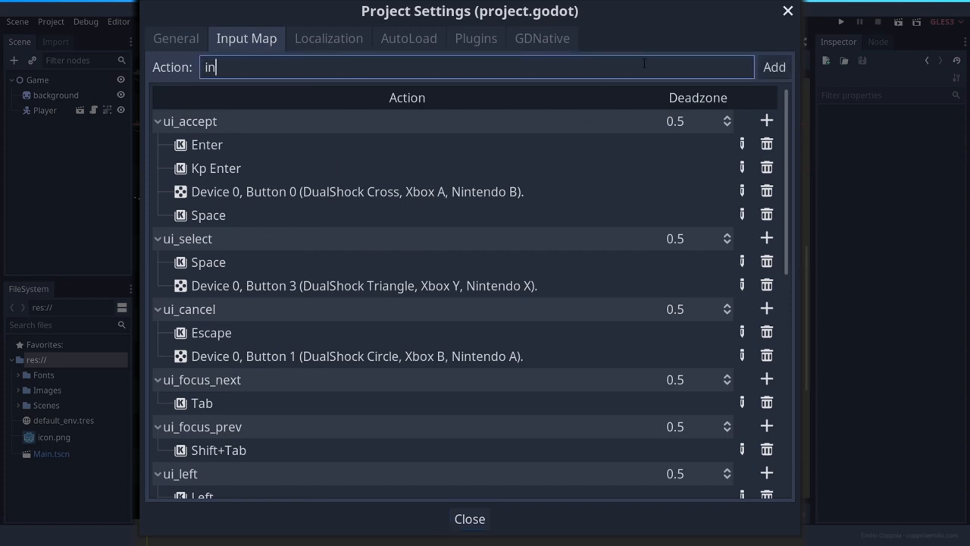
{"action": "left_click", "coordinate": [774, 66]}
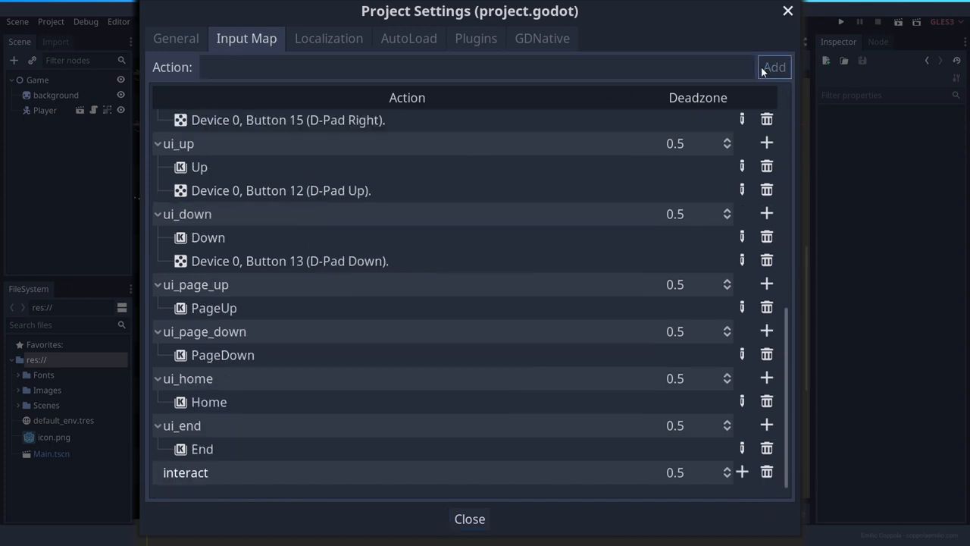
{"action": "left_click", "coordinate": [742, 471]}
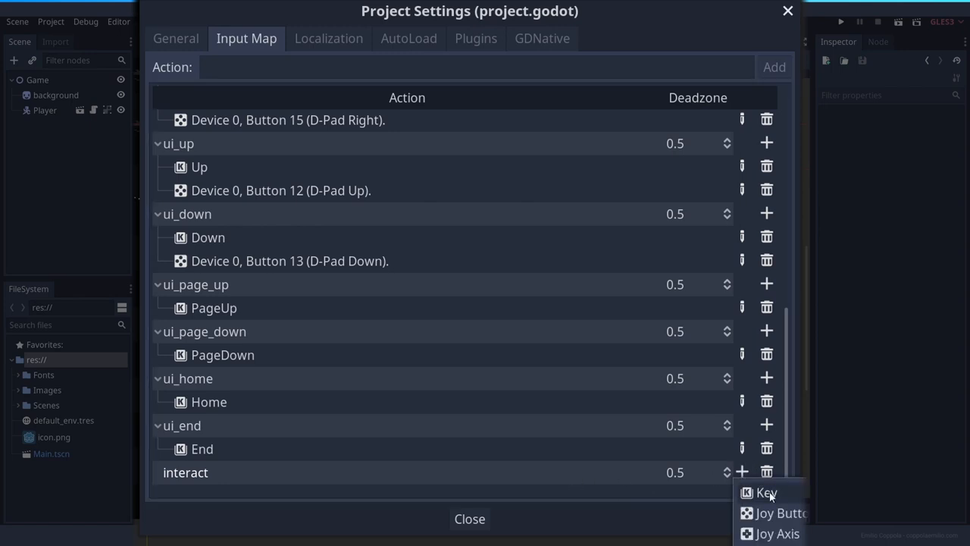
{"action": "left_click", "coordinate": [766, 493]}
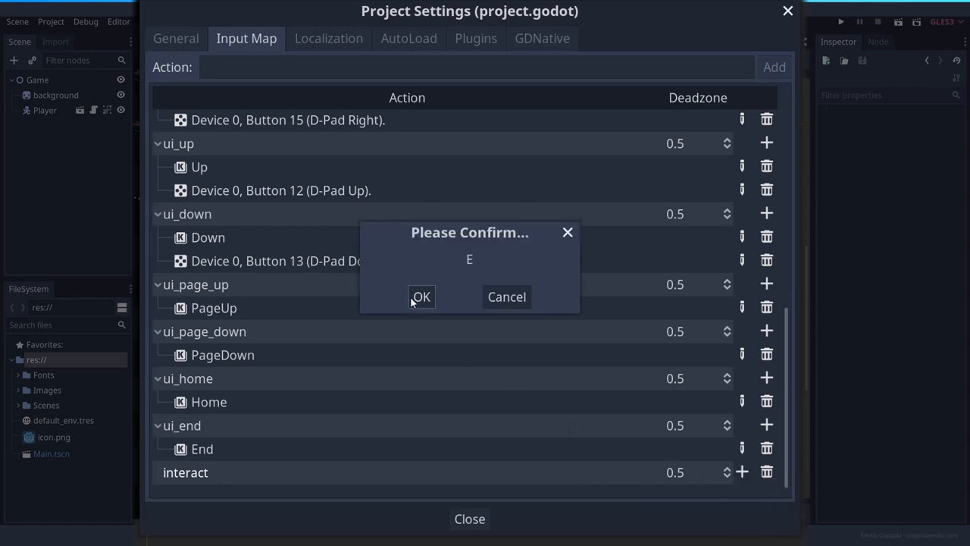
{"action": "left_click", "coordinate": [421, 296]}
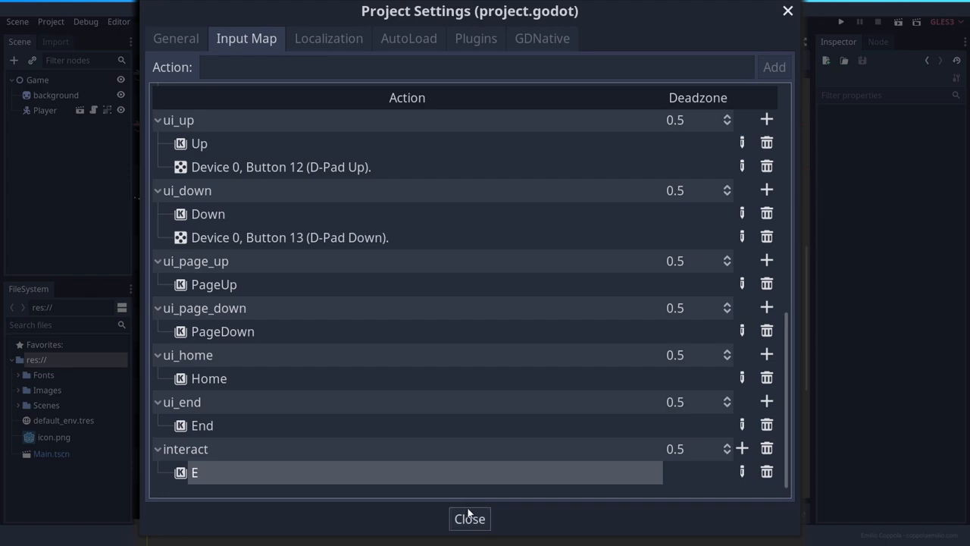
{"action": "left_click", "coordinate": [469, 519]}
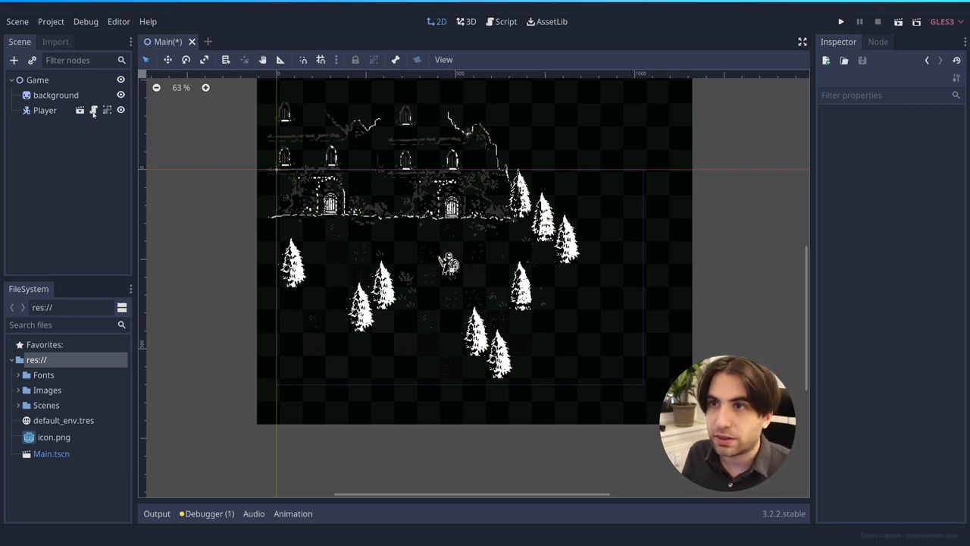
- In Player.gd, load res://Scenes/DialogBox.tscn and add an is_action_just_pressed("interact") check in get_input
{"action": "left_click", "coordinate": [505, 21]}
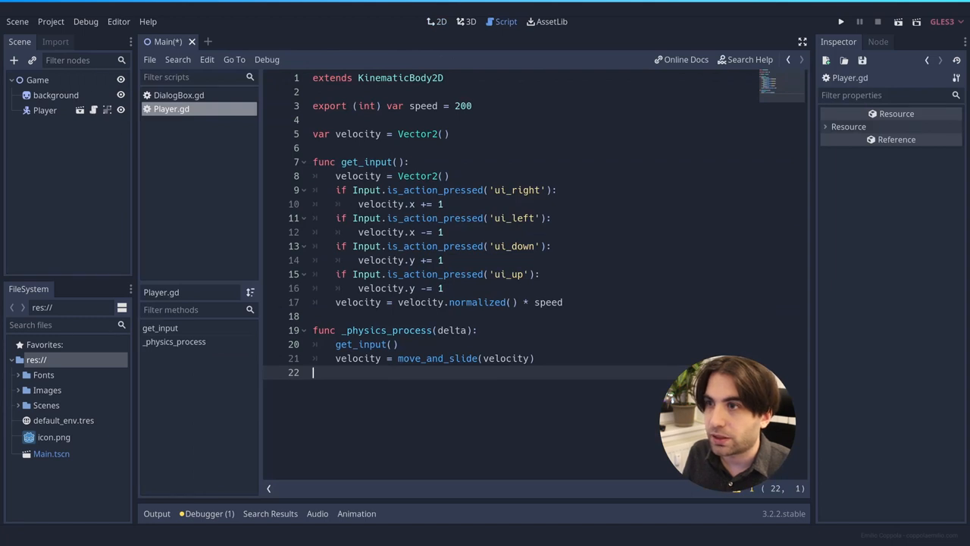
{"action": "left_click", "coordinate": [563, 302]}
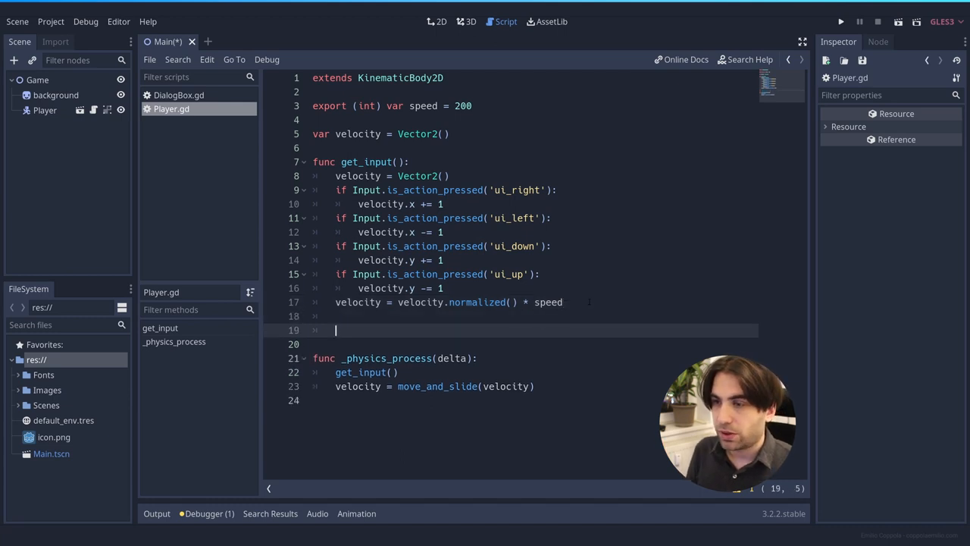
{"action": "type", "text": "if Input.is_action_just_pressed("}
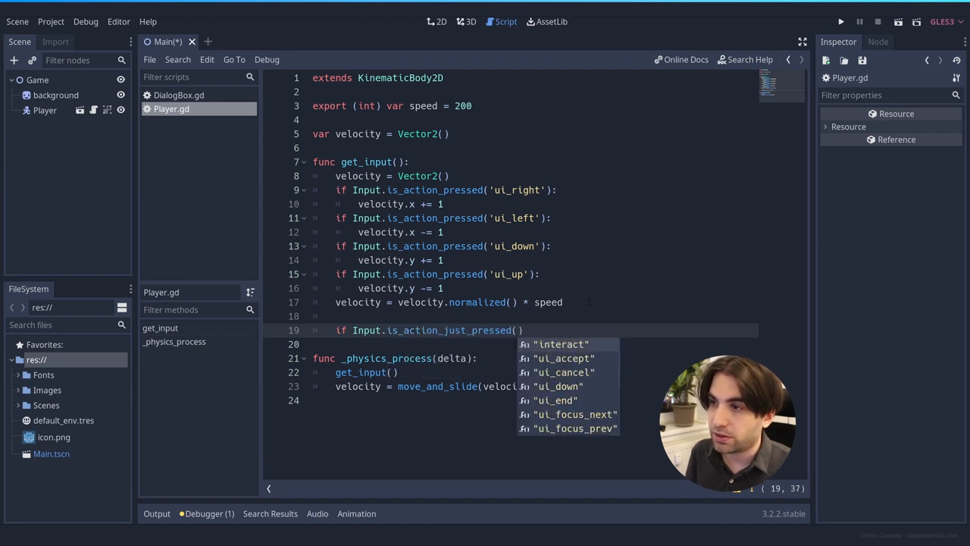
{"action": "type", "text": "\""}
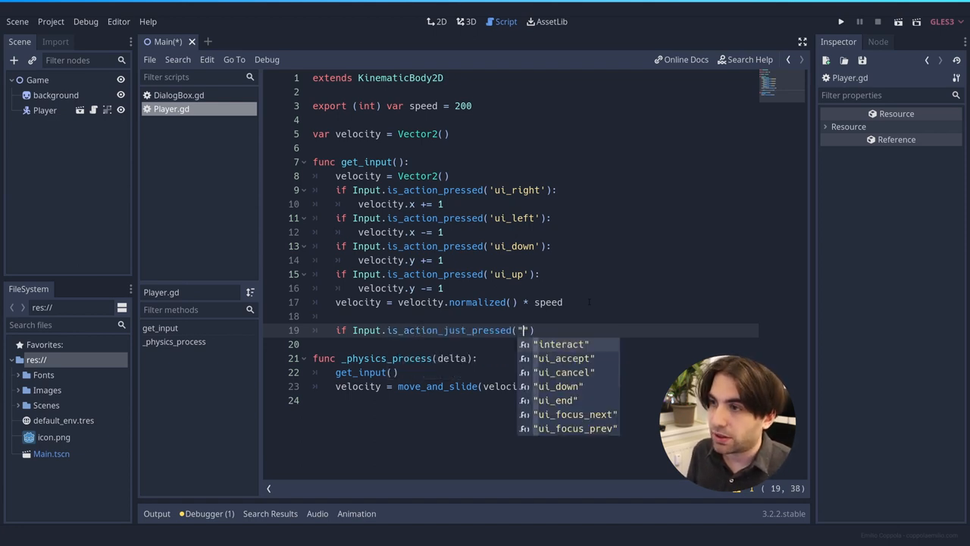
{"action": "left_click", "coordinate": [561, 344]}
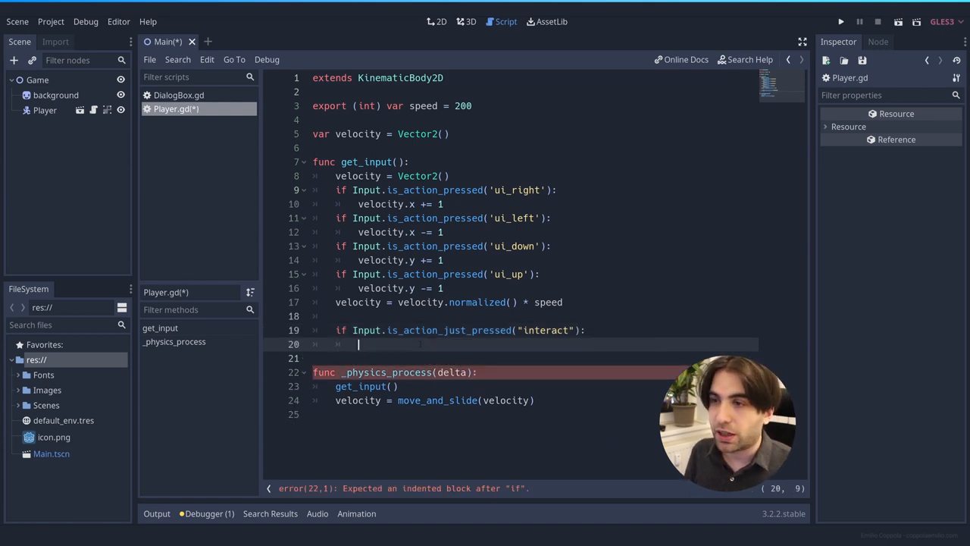
{"action": "type", "text": "v"}
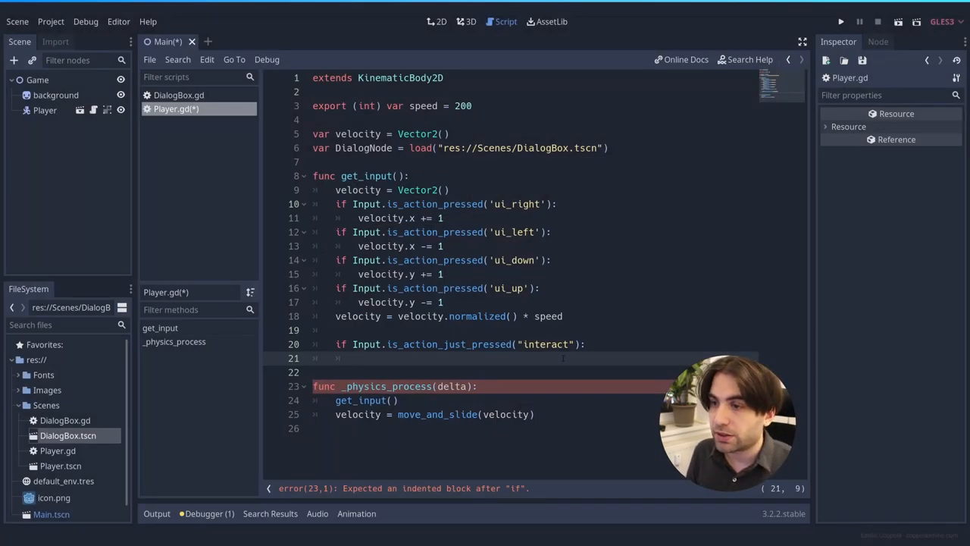
- On interact, instance DialogNode, set rect_position to Vector2(152, 332), and add it to the parent
{"action": "type", "text": "var d = DialogNode"}
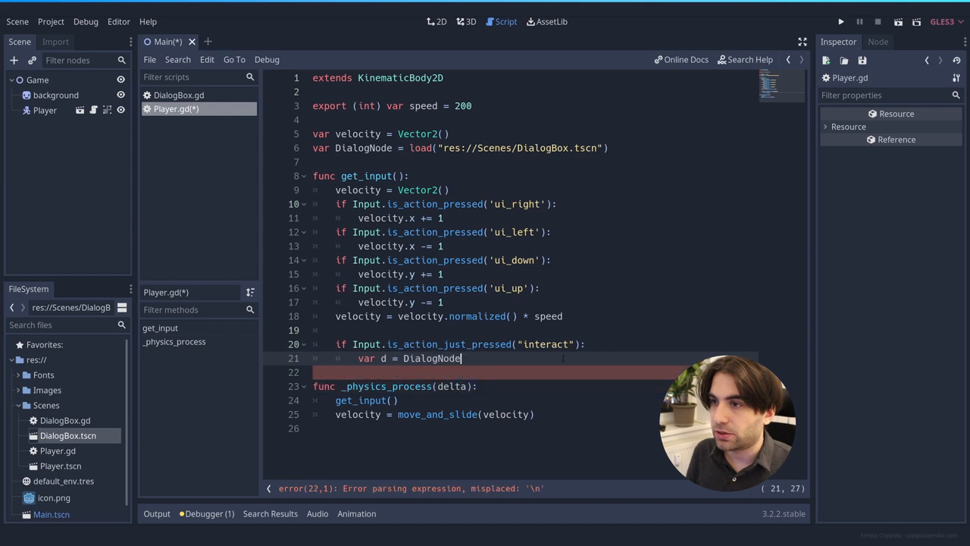
{"action": "type", "text": ".instance("}
{"action": "left_click", "coordinate": [534, 372]}
{"action": "type", "text": "d"}
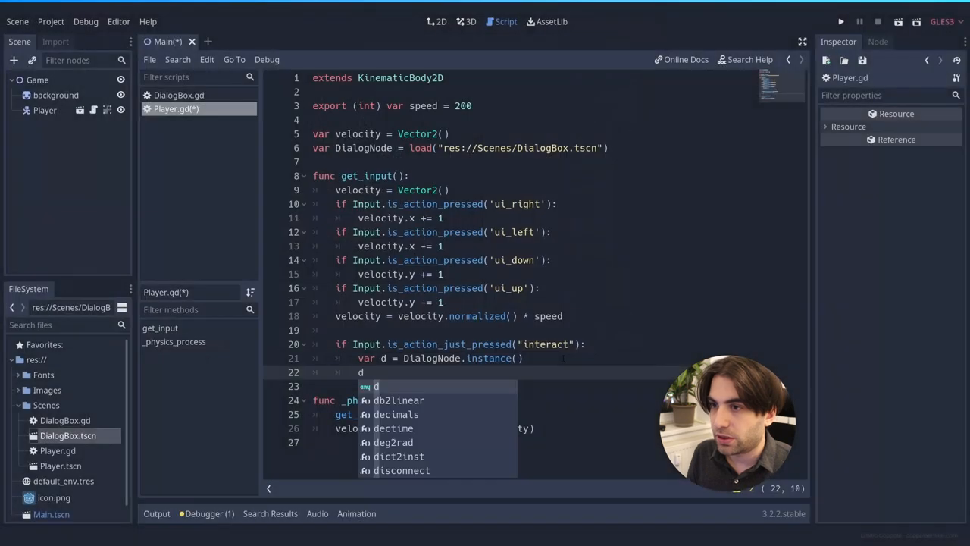
{"action": "type", "text": ".rect_position = Vector2(1"}
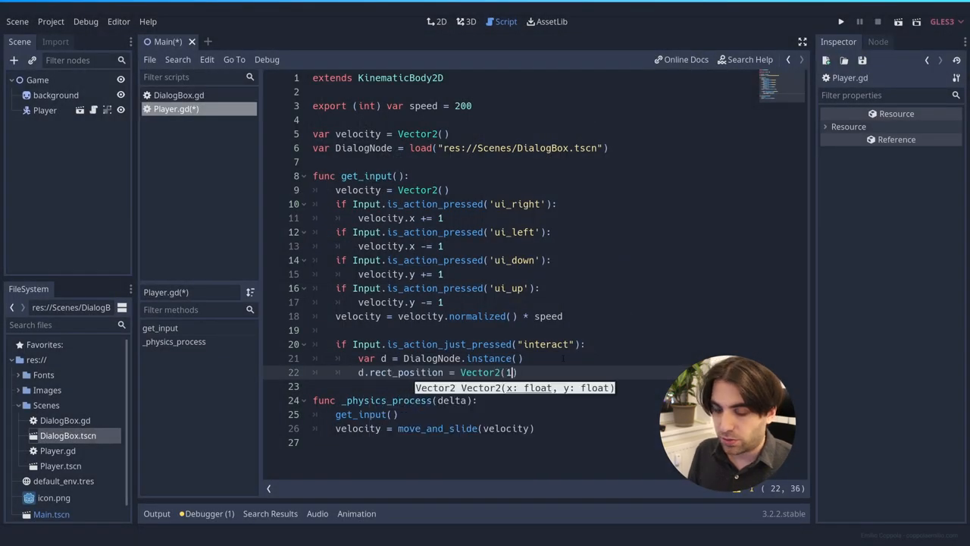
{"action": "type", "text": "52,3"}
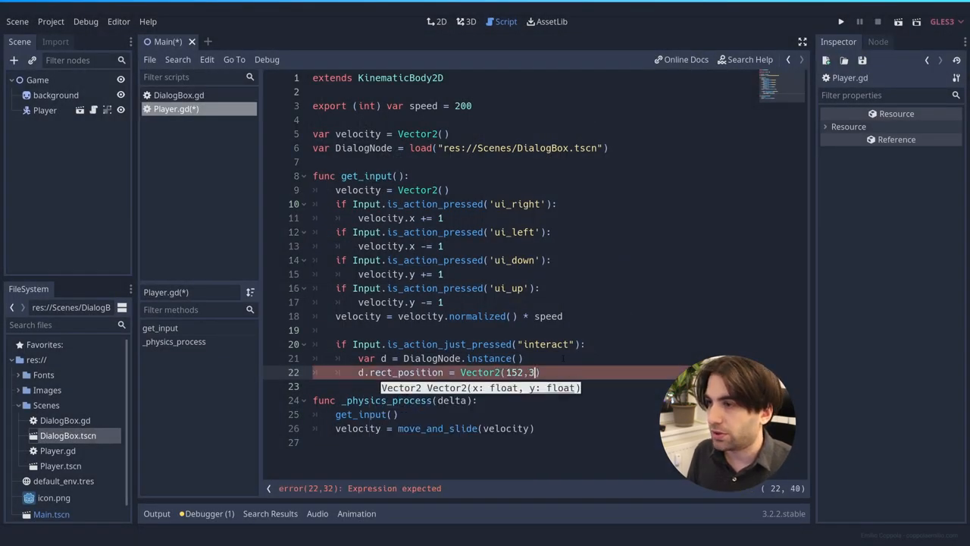
{"action": "type", "text": "32"}
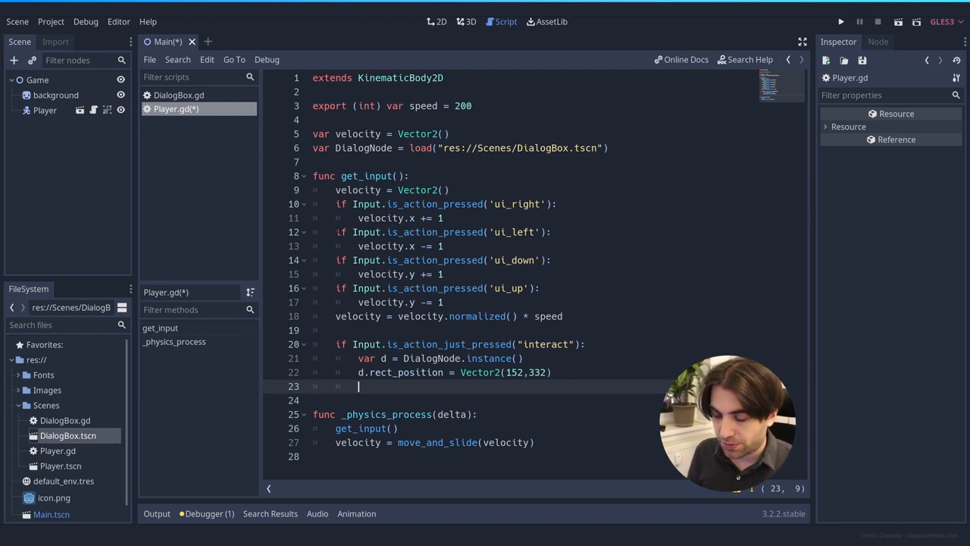
{"action": "type", "text": "get_p"}
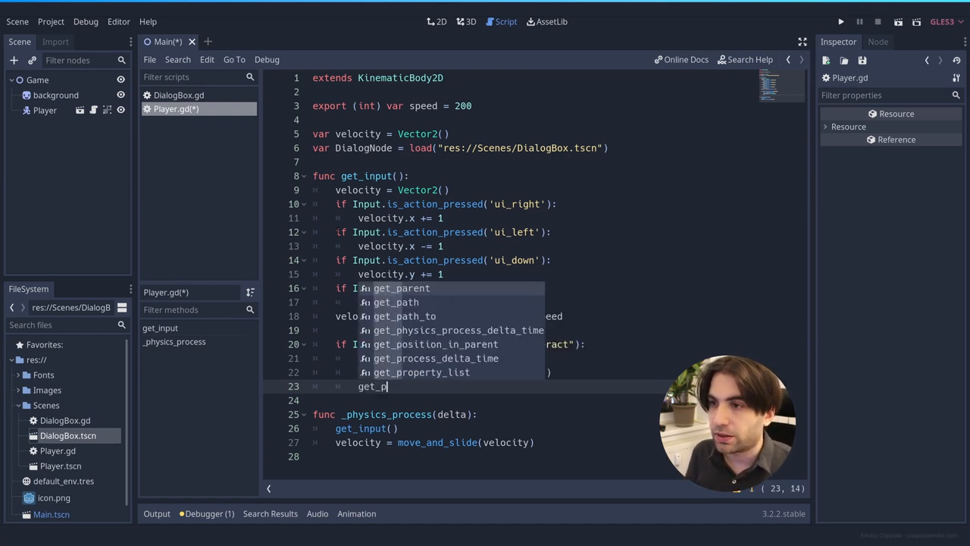
{"action": "type", "text": "get_parent()."}
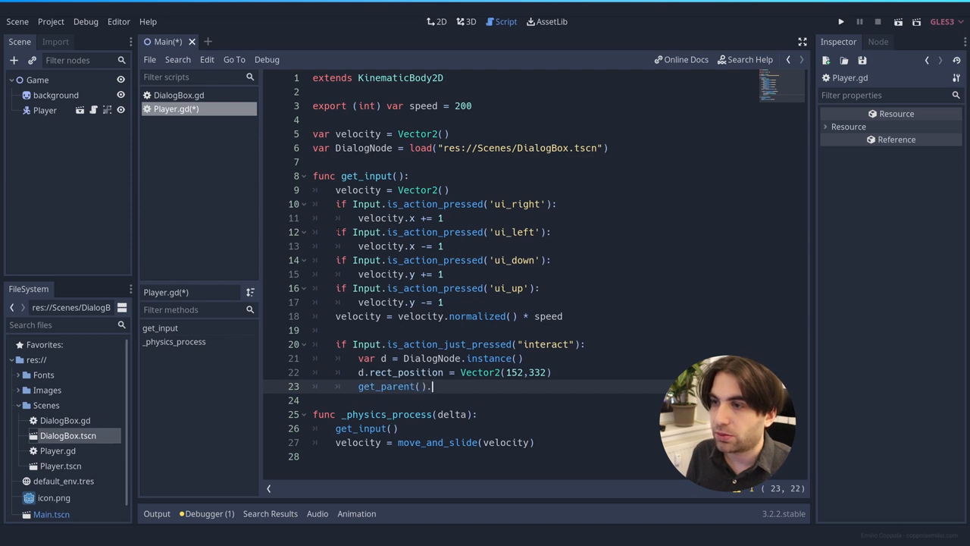
{"action": "type", "text": "add_child(d)"}
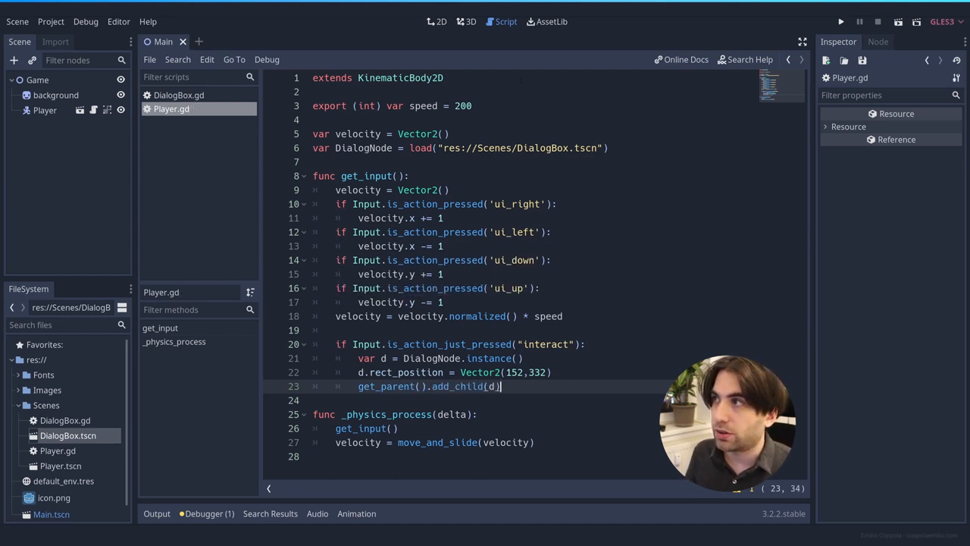
- Add get_tree().paused = true after spawning the dialog, then test-run and close the game
{"action": "left_click", "coordinate": [840, 21]}
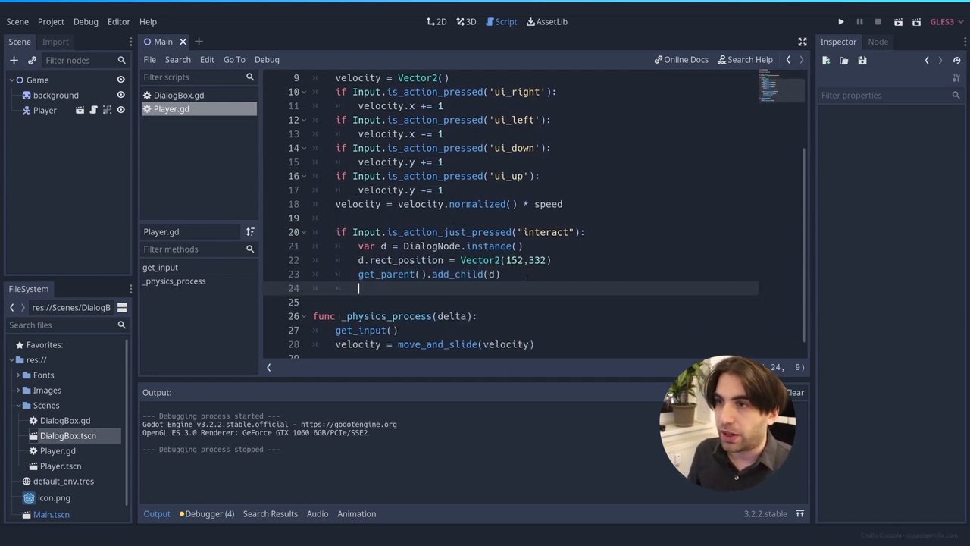
{"action": "type", "text": "get_tree()."}
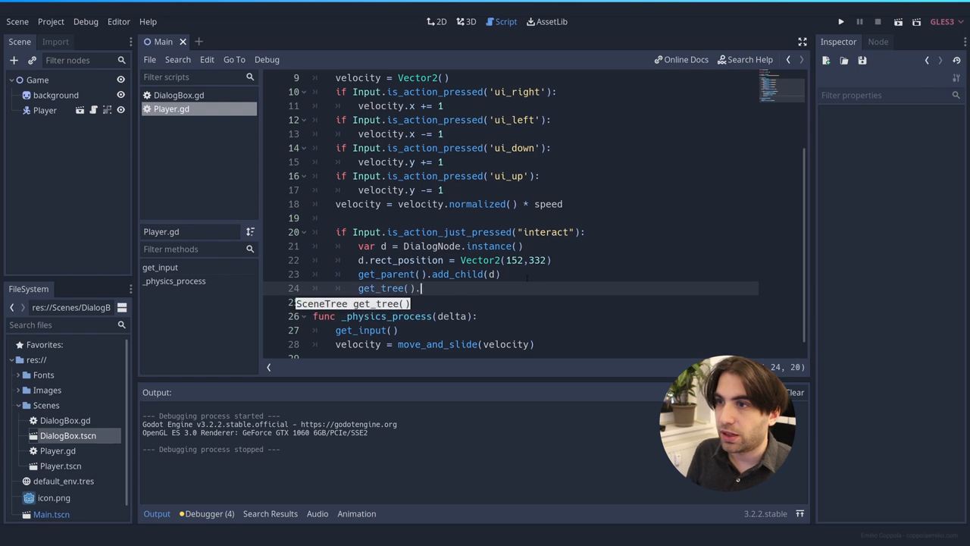
{"action": "type", "text": "paused ="}
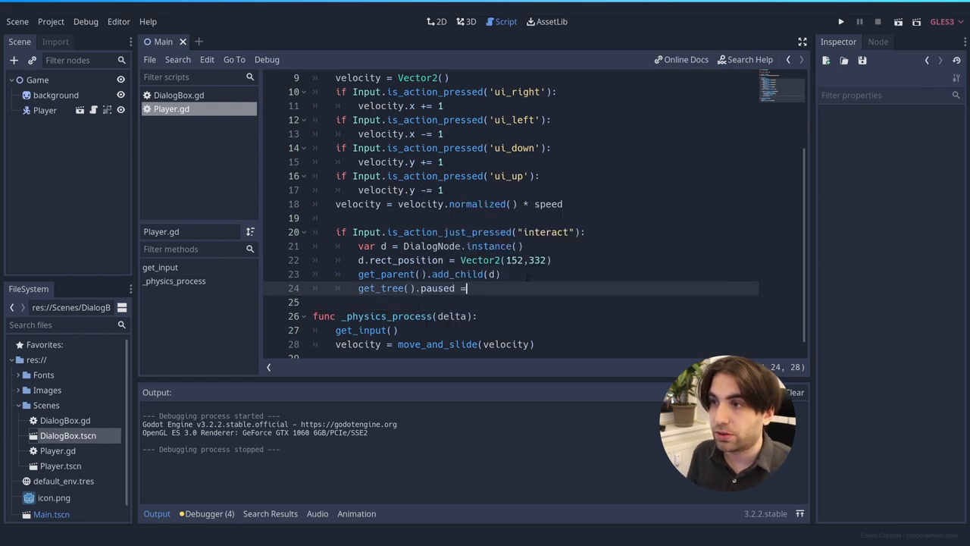
{"action": "type", "text": "true"}
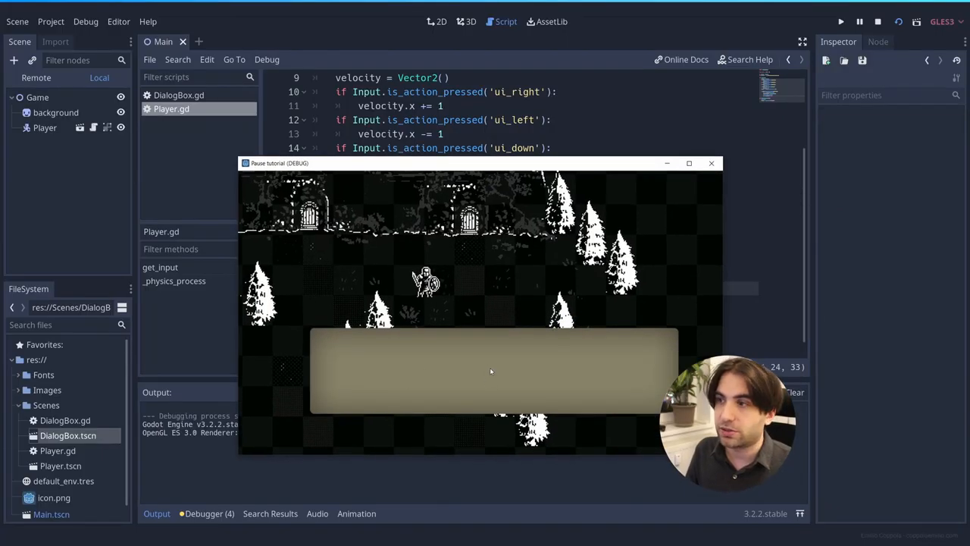
{"action": "mouse_move", "coordinate": [711, 163]}
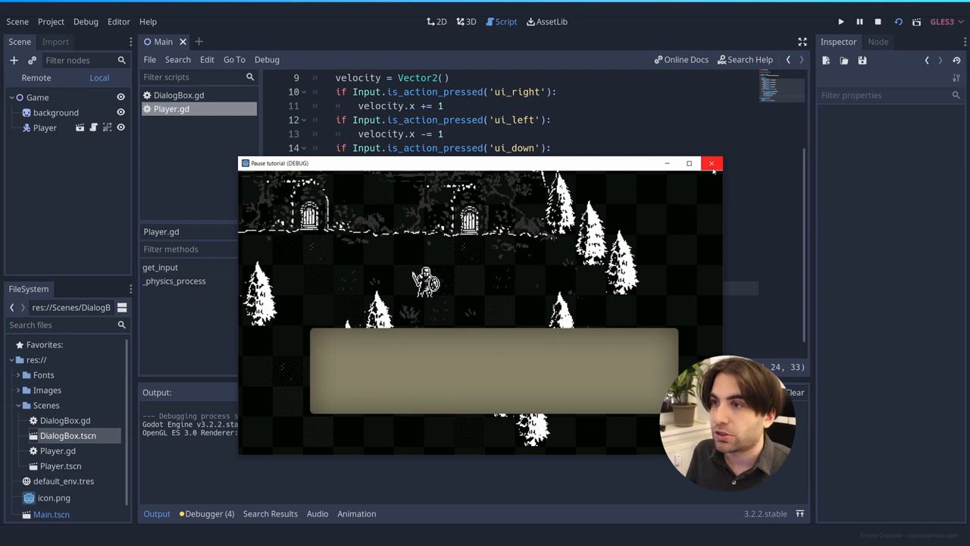
{"action": "left_click", "coordinate": [711, 163]}
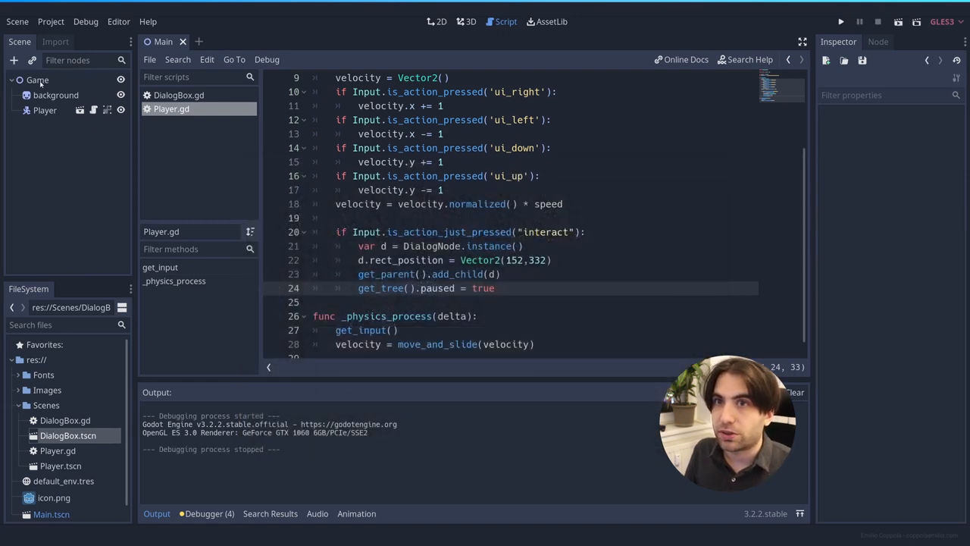
- Inspect the Game node's Pause Mode options, keep Inherit, then select and deselect Player
{"action": "left_click", "coordinate": [440, 21]}
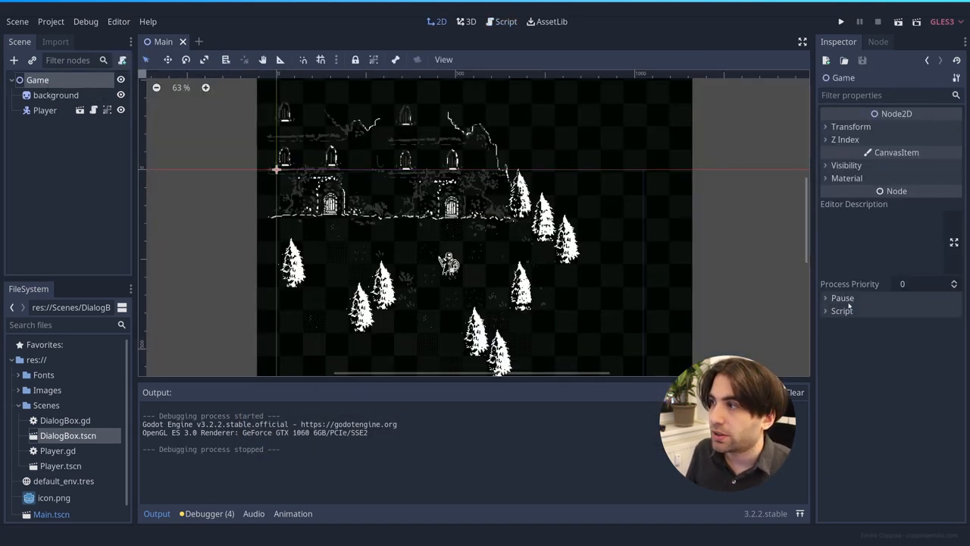
{"action": "left_click", "coordinate": [842, 297]}
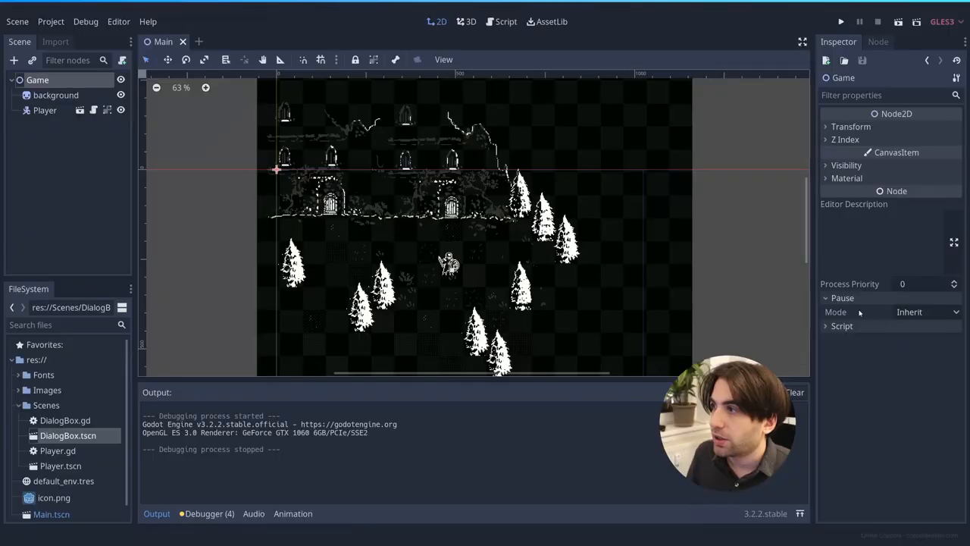
{"action": "left_click", "coordinate": [927, 312]}
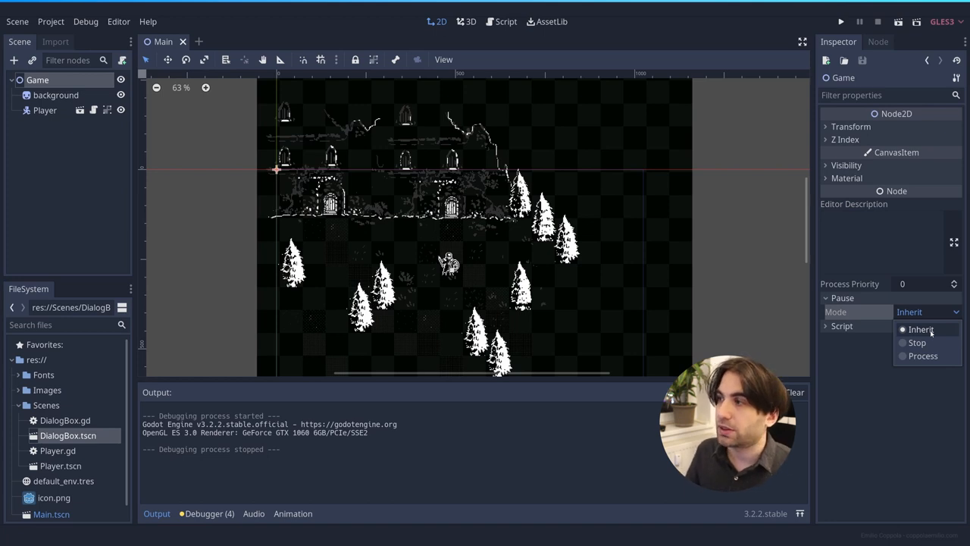
{"action": "left_click", "coordinate": [44, 110]}
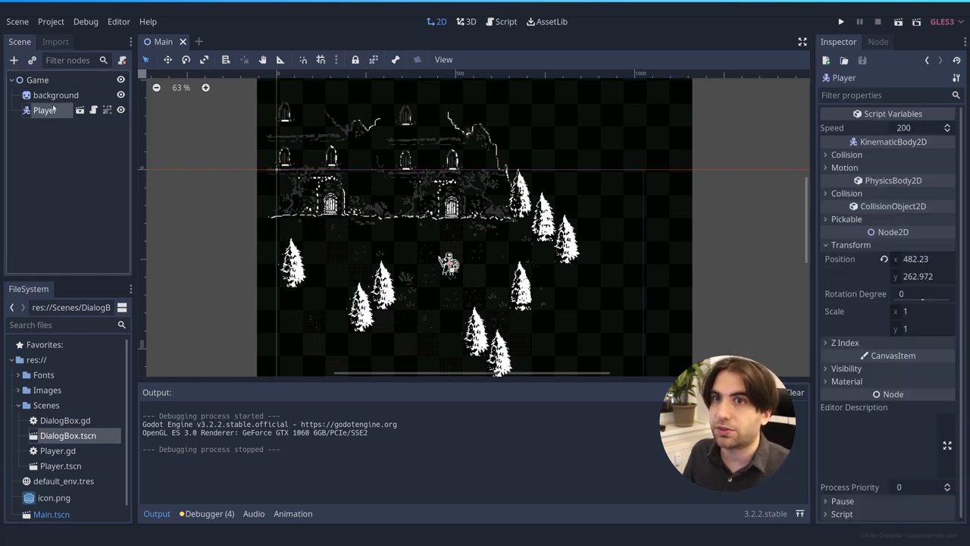
{"action": "left_click", "coordinate": [37, 80]}
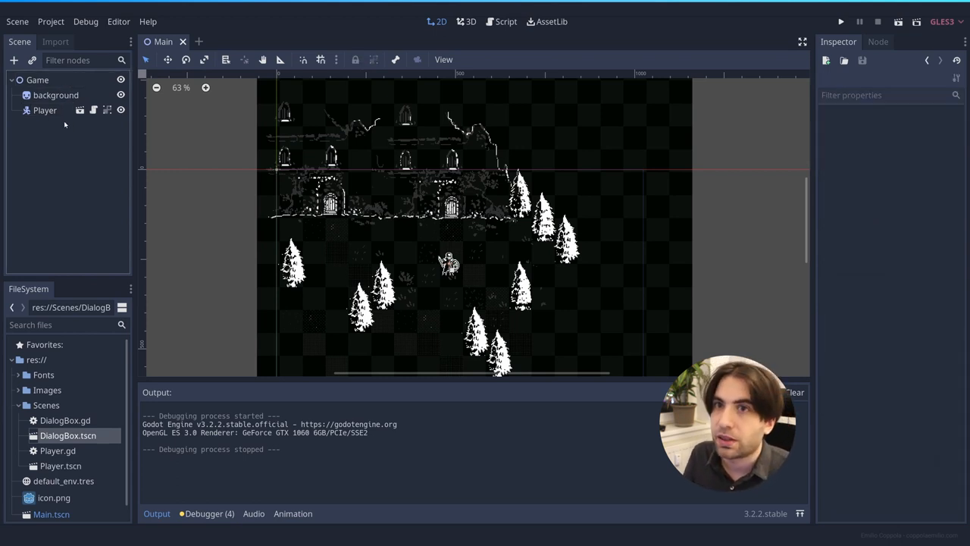
{"action": "left_click", "coordinate": [44, 110]}
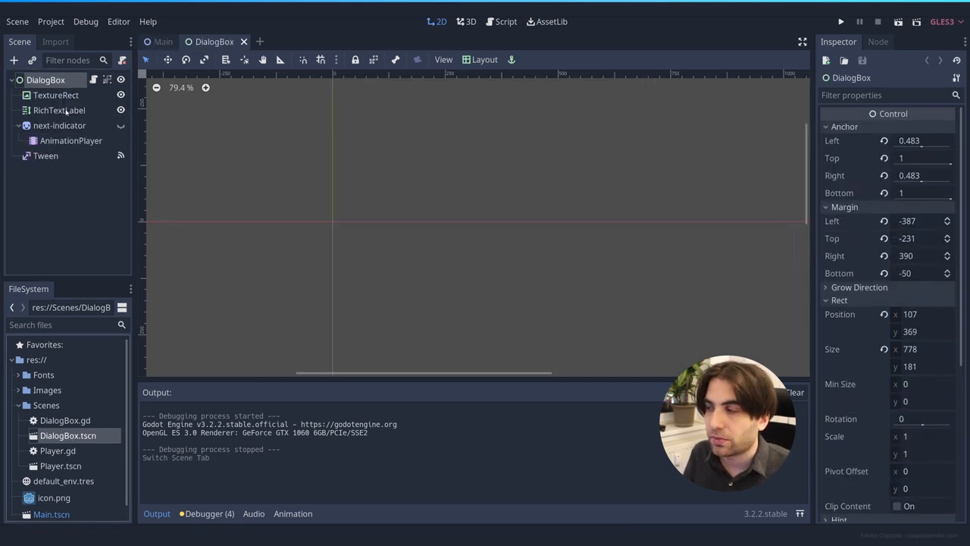
- Set the DialogBox root node's Pause Mode to Process and open DialogBox.gd
{"action": "scroll", "scroll_direction": "down", "scroll_amount": 3}
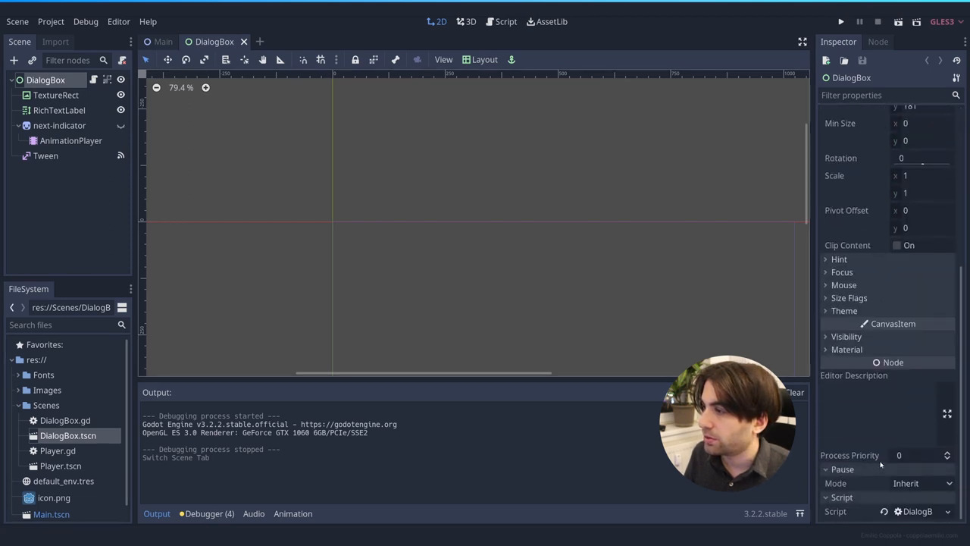
{"action": "left_click", "coordinate": [925, 482]}
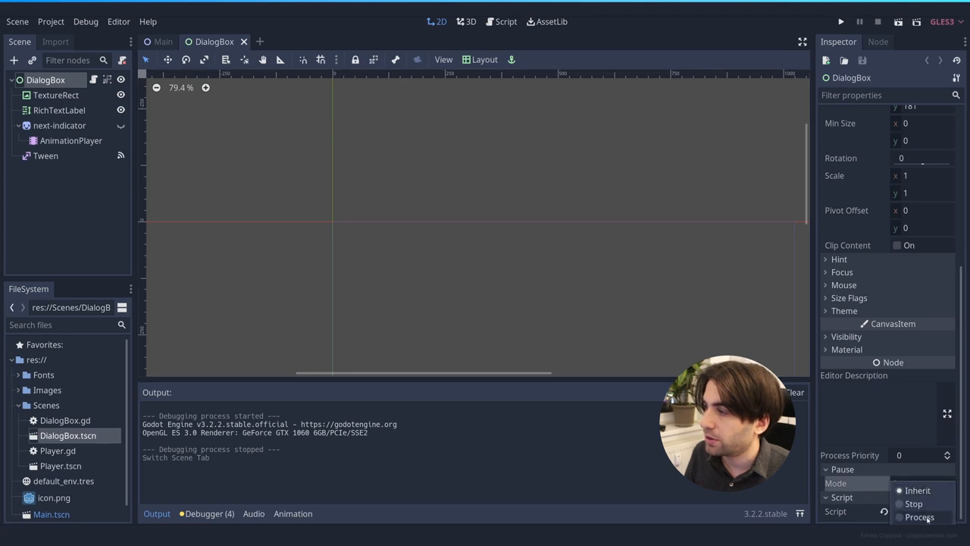
{"action": "left_click", "coordinate": [919, 516]}
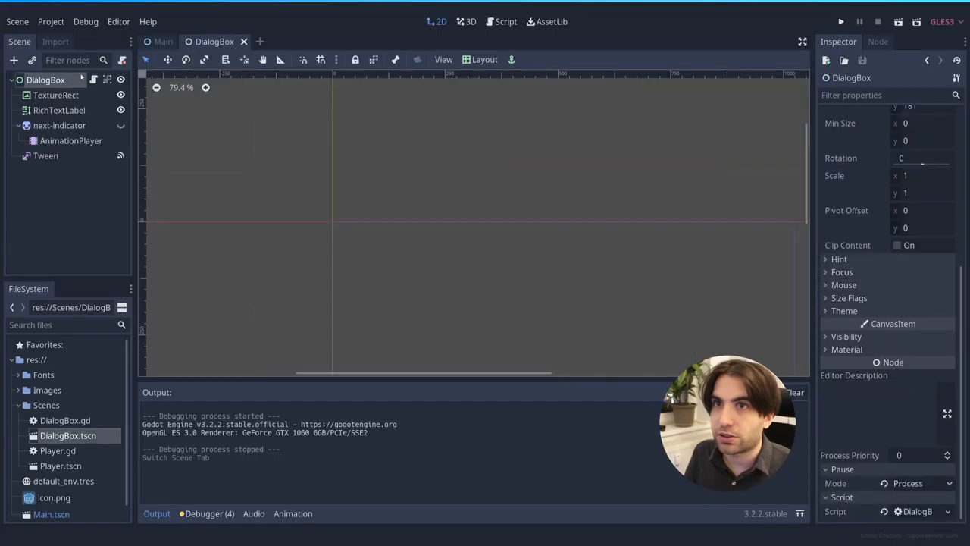
{"action": "left_click", "coordinate": [505, 21]}
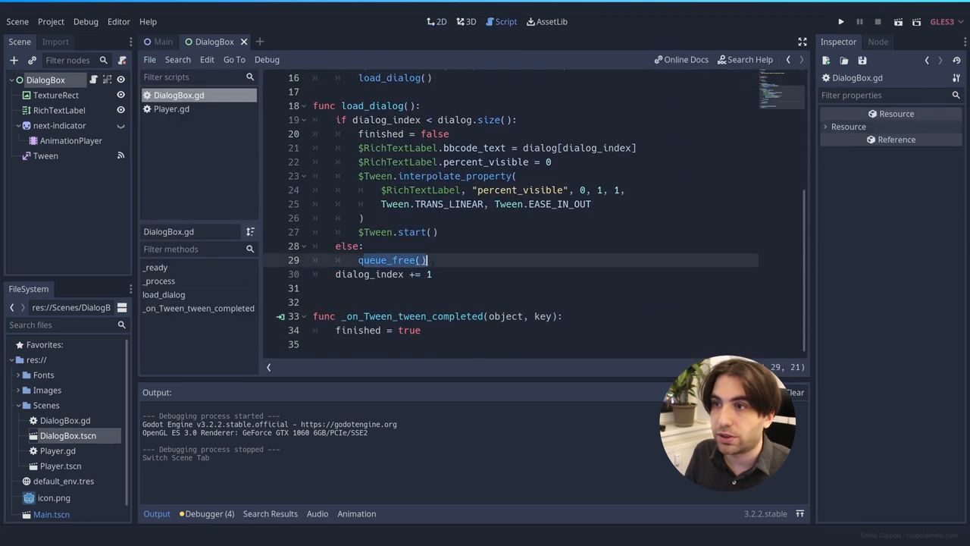
- Add get_tree().paused = false after queue_free() in DialogBox.gd's else branch
{"action": "type", "text": "get_tree"}
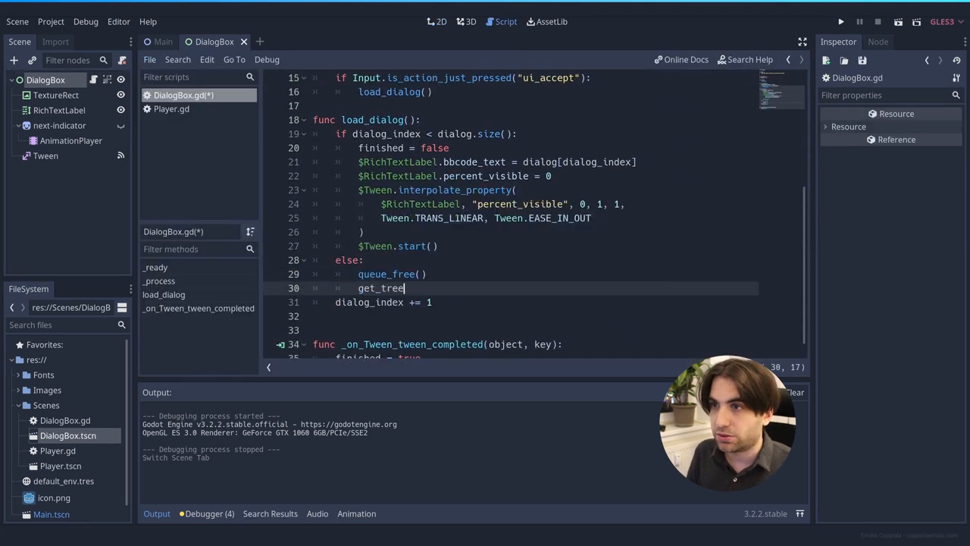
{"action": "type", "text": "().paused = fa"}
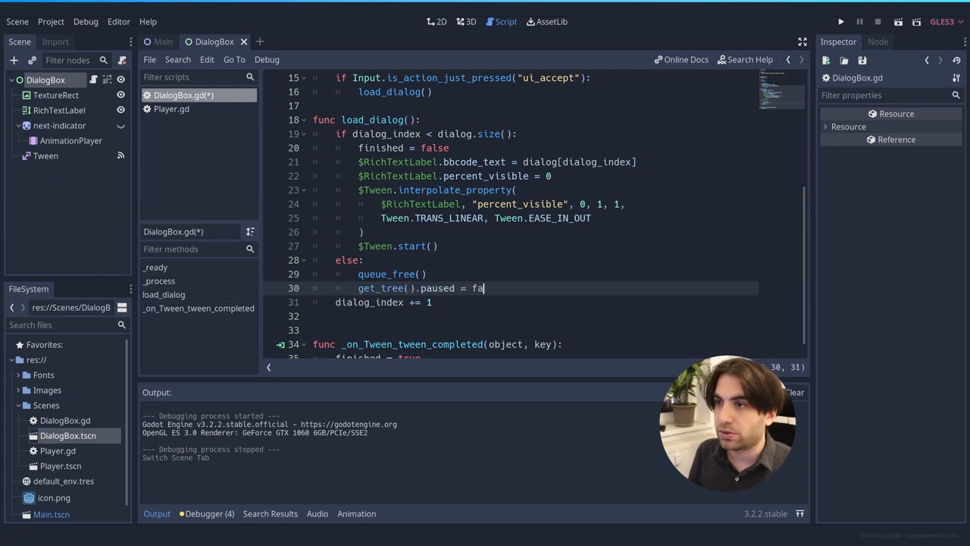
{"action": "type", "text": "lse"}
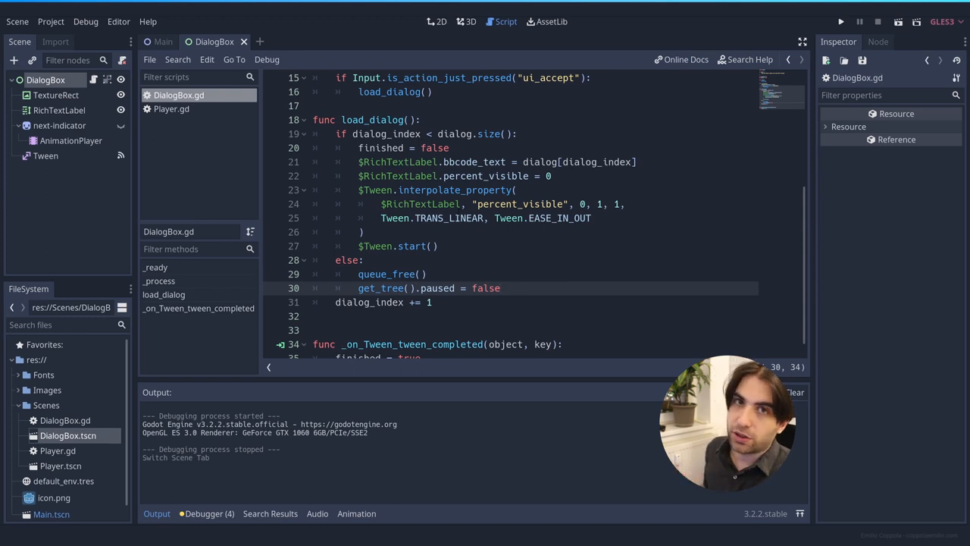
- Run the Main scene to test pausing, close the game, and open background's Pause Mode dropdown
{"action": "left_click", "coordinate": [163, 42]}
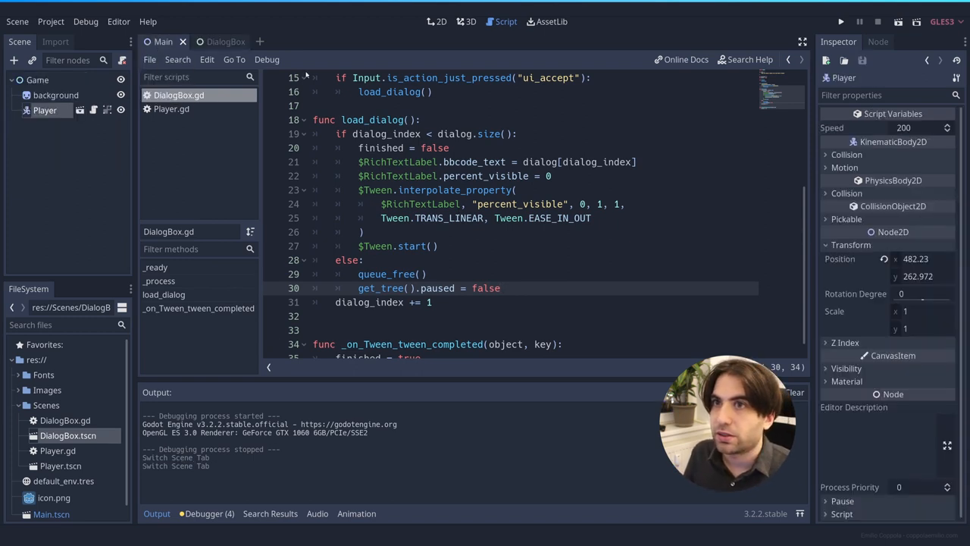
{"action": "left_click", "coordinate": [840, 21]}
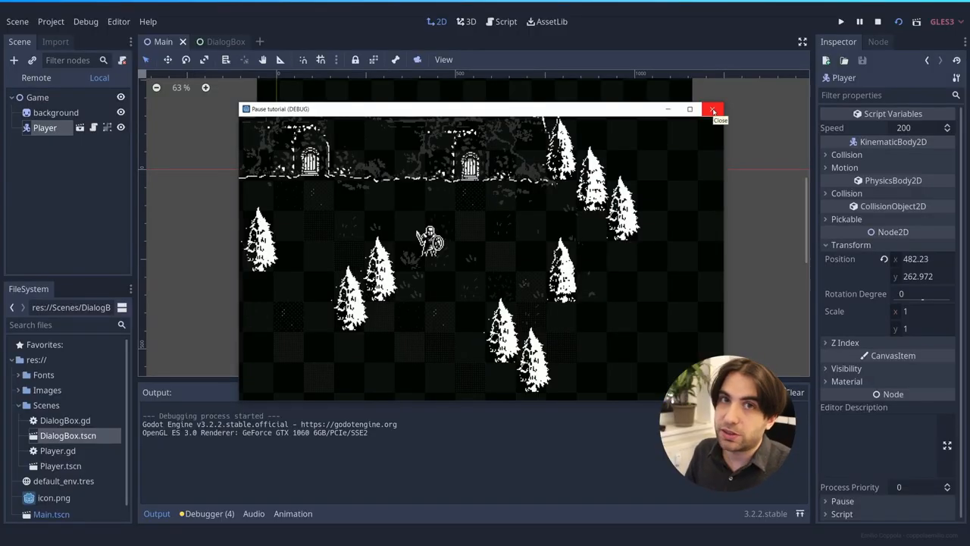
{"action": "left_click", "coordinate": [712, 109]}
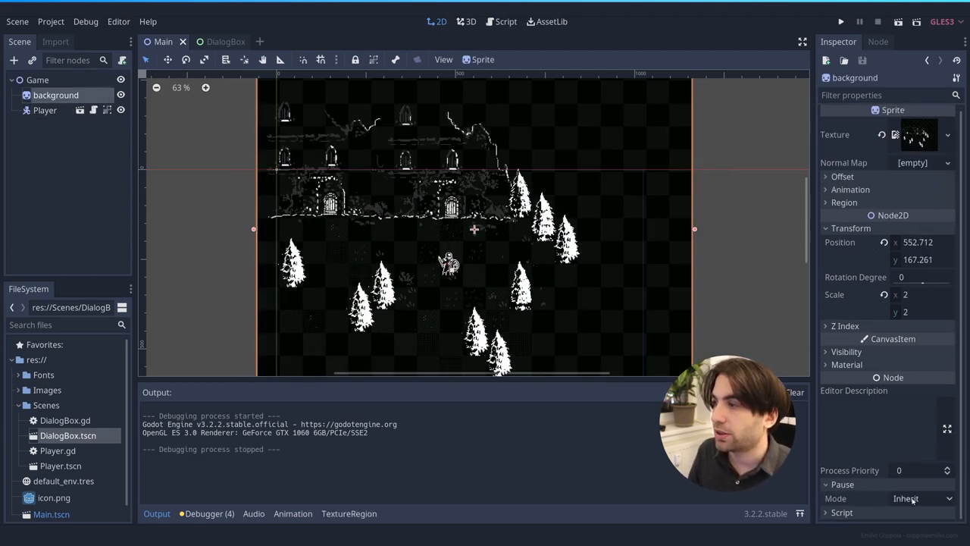
{"action": "left_click", "coordinate": [921, 498]}
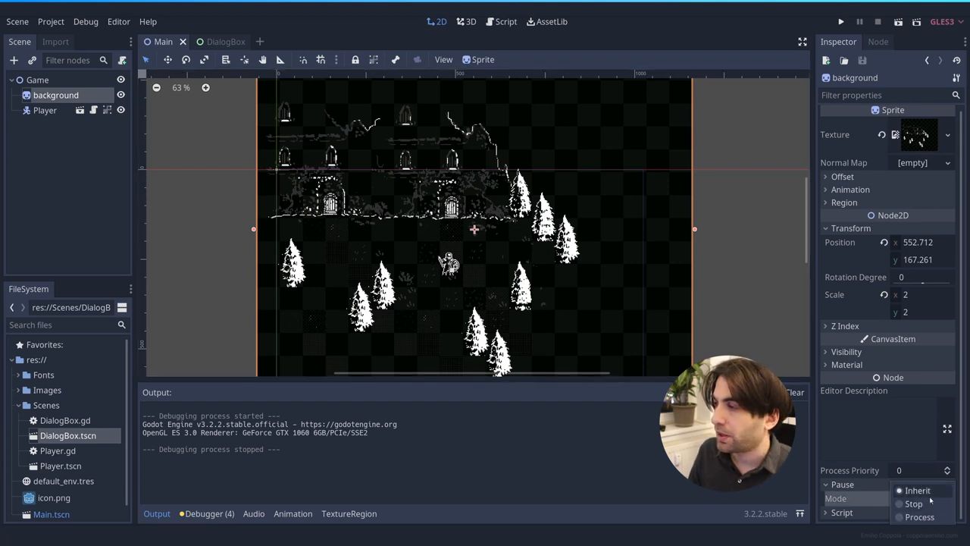